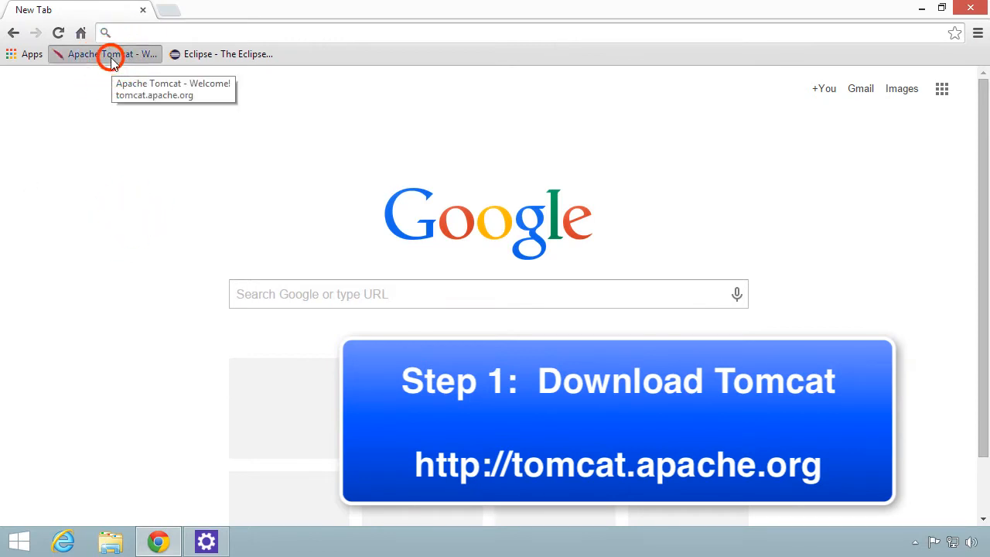
Step: Go to the Apache Tomcat homepage and follow the Tomcat 8.0 link under Download
click(105, 54)
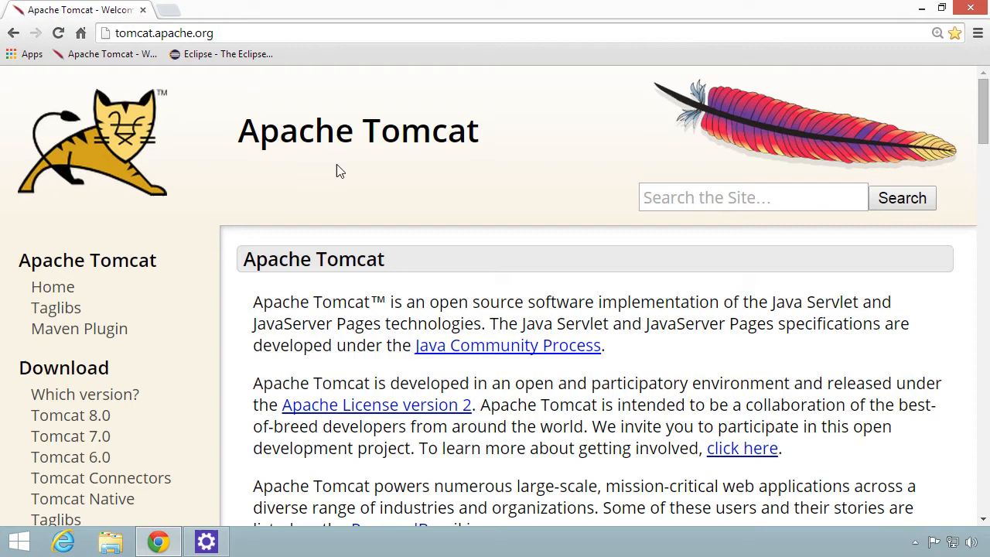
scroll(down, 3)
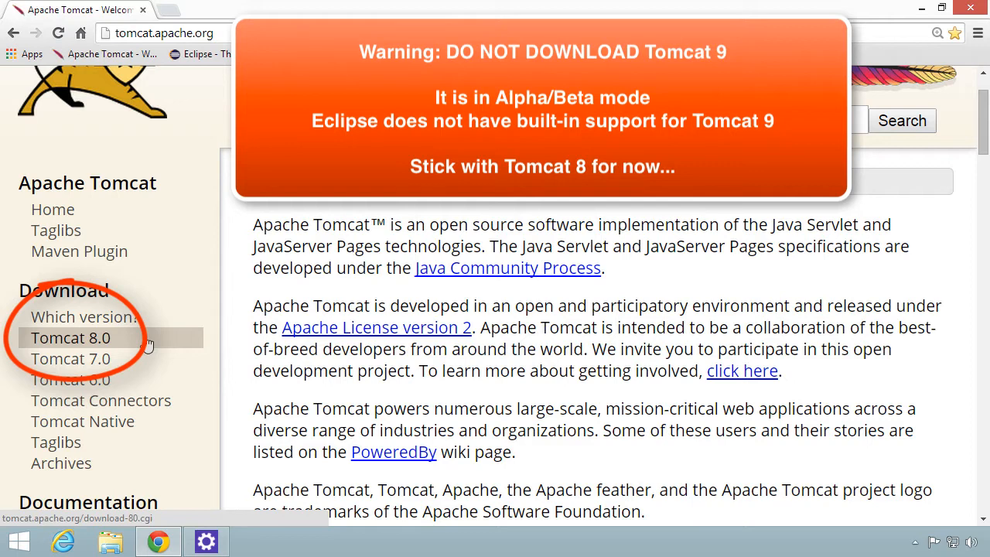
click(71, 337)
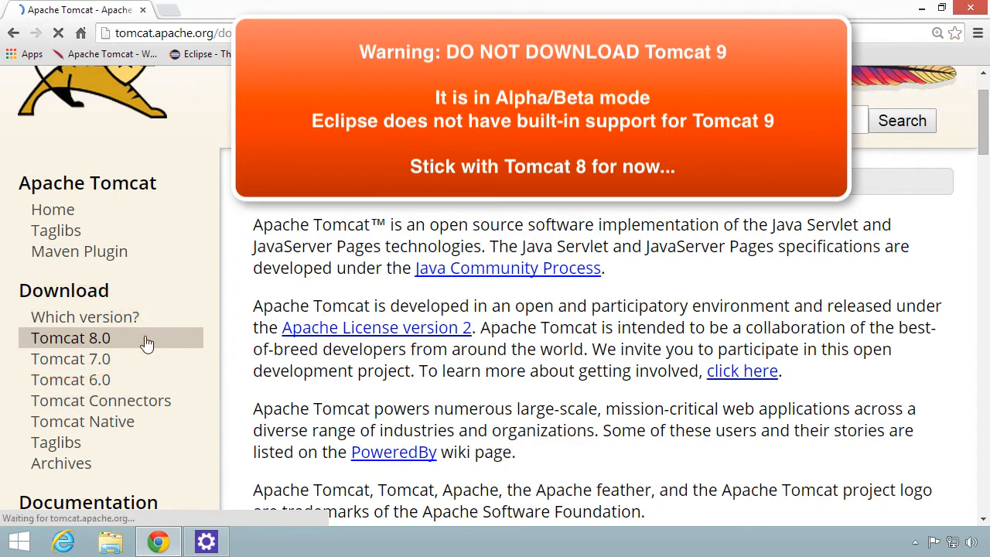
Step: Under Core Binary Distributions, download apache-tomcat-8.0.21.exe, the 32-bit/64-bit Windows Service Installer
click(72, 337)
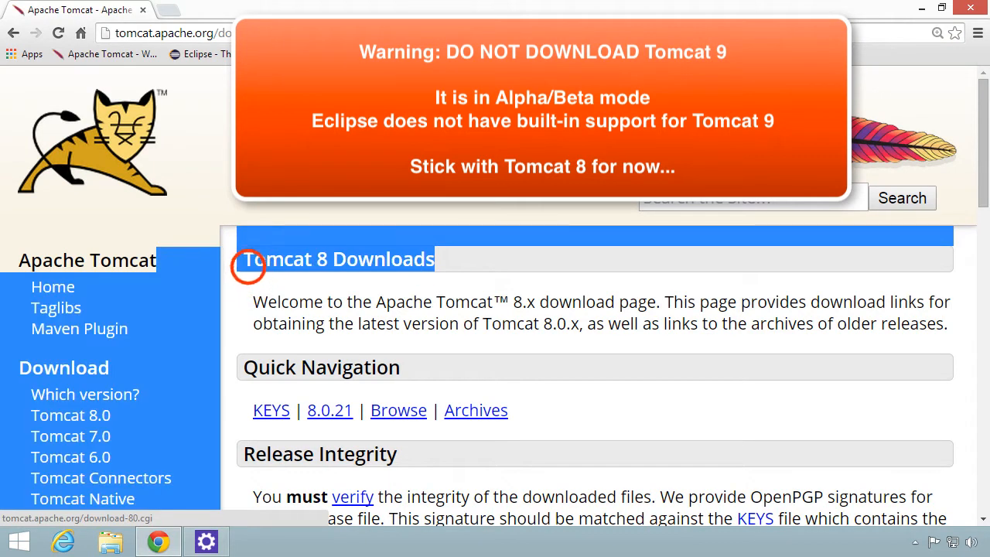
scroll(down, 3)
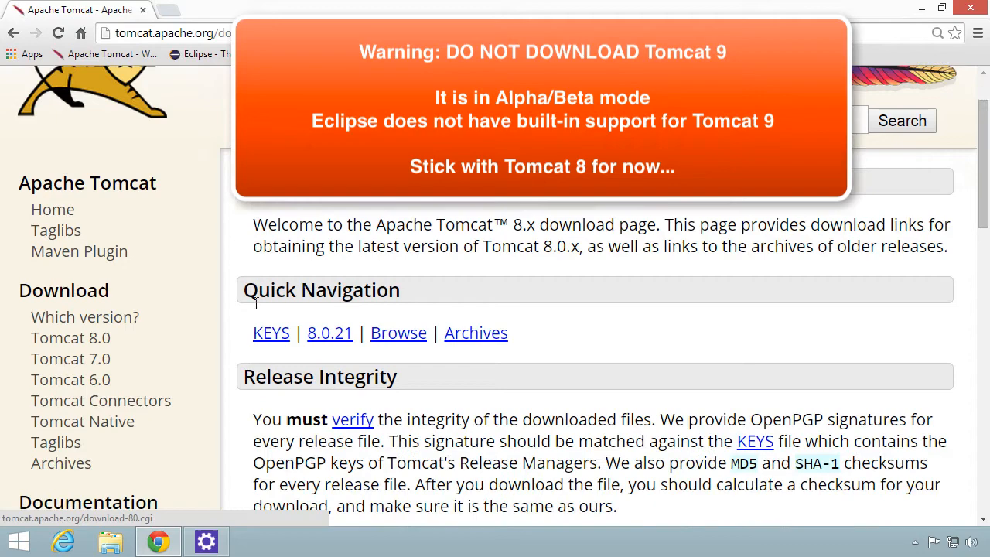
scroll(down, 3)
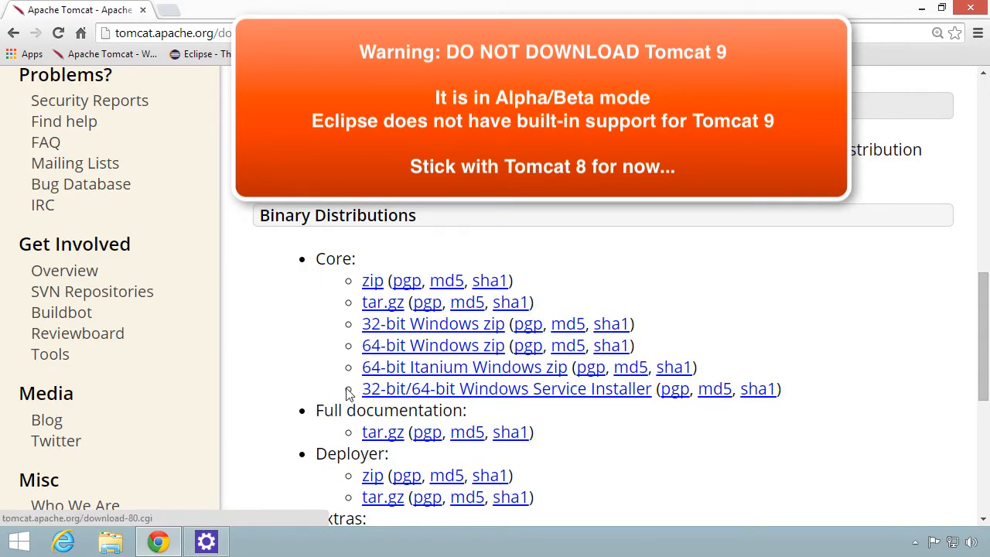
mouse_move(507, 389)
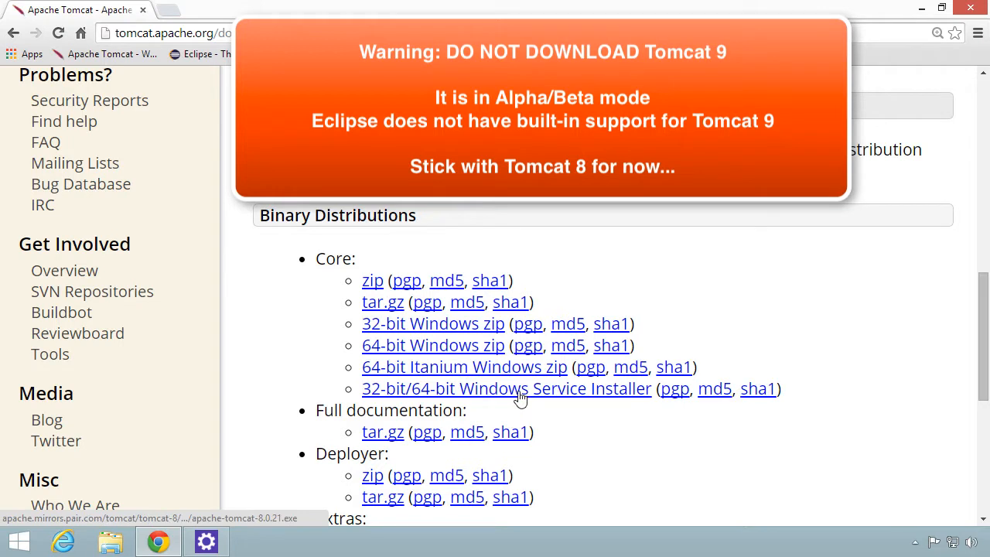
mouse_move(387, 395)
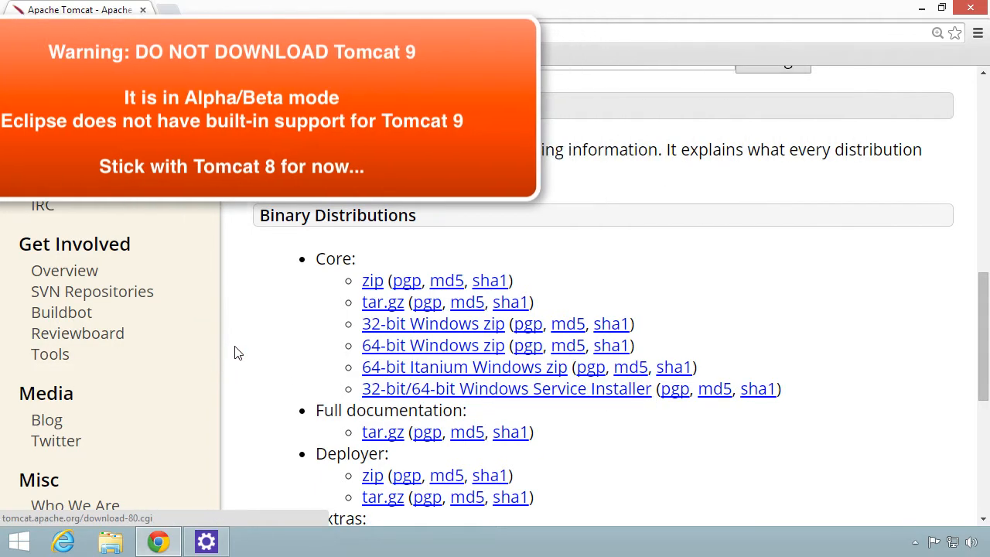
click(451, 388)
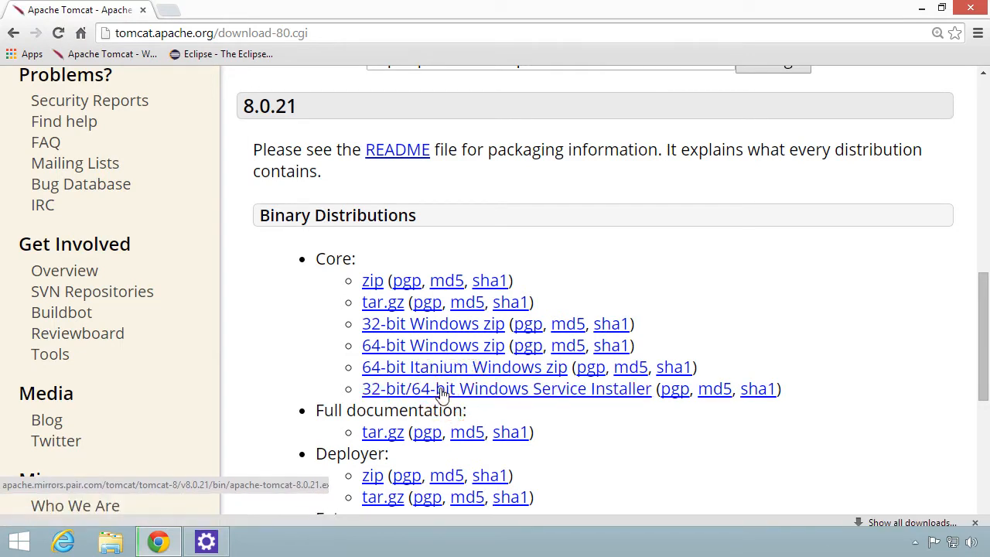
click(506, 388)
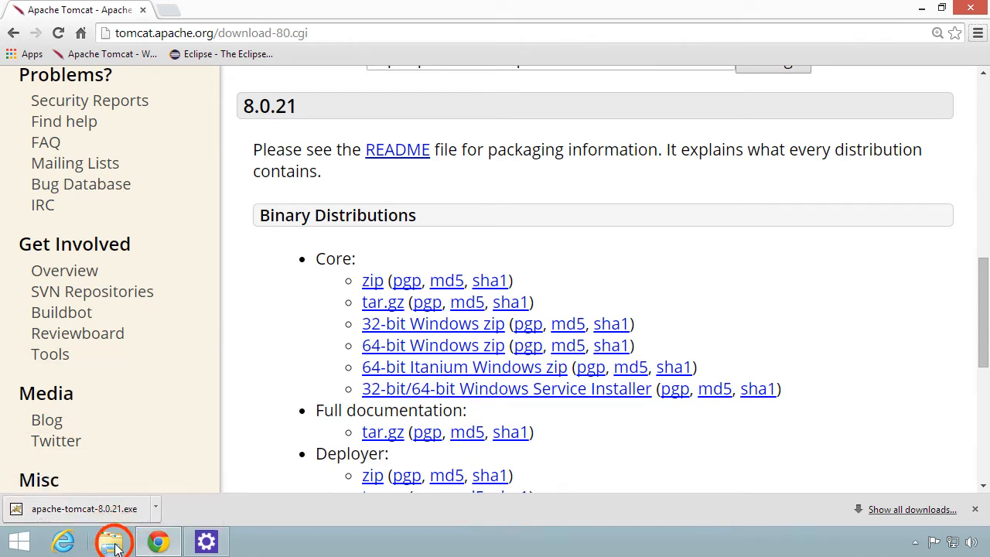
Step: Show the Downloads folder in File Explorer with the apache-tomcat-8.0.21 installer selected
click(114, 541)
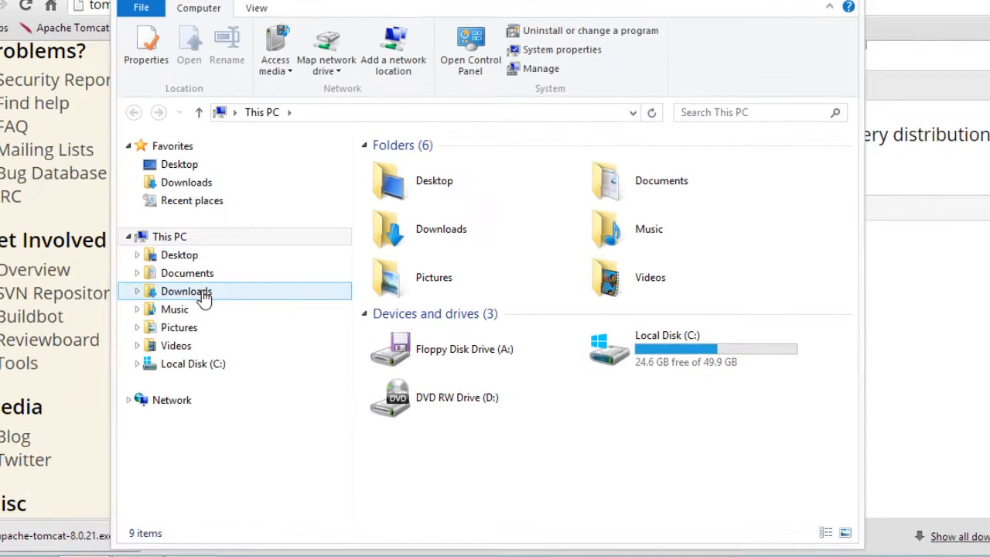
double_click(186, 291)
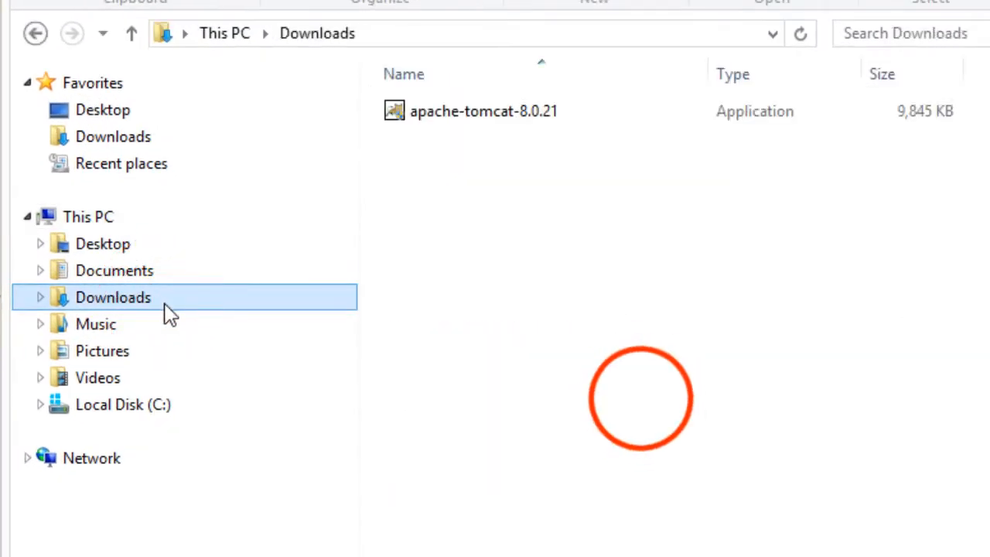
click(483, 111)
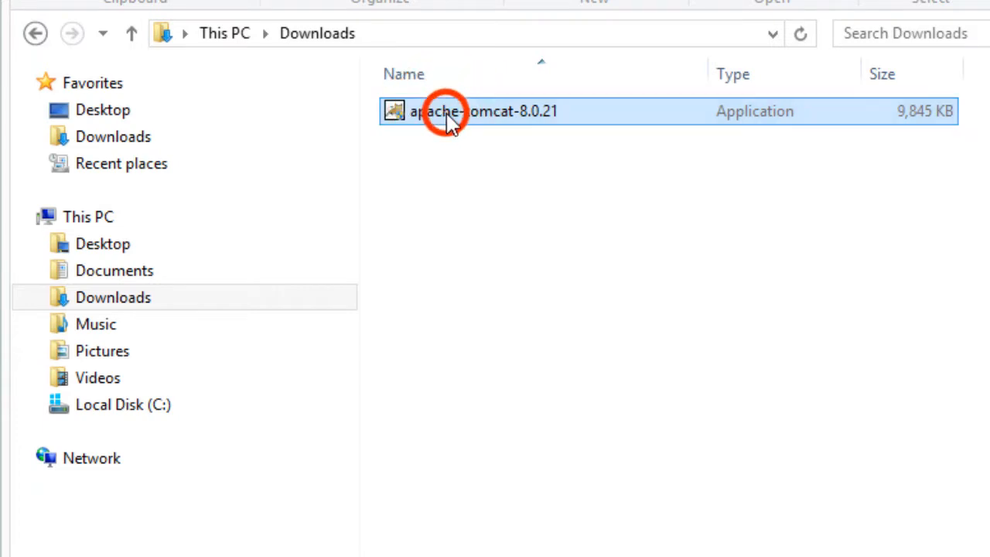
Step: Run apache-tomcat-8.0.21, allow UAC changes, and accept the license agreement
double_click(485, 111)
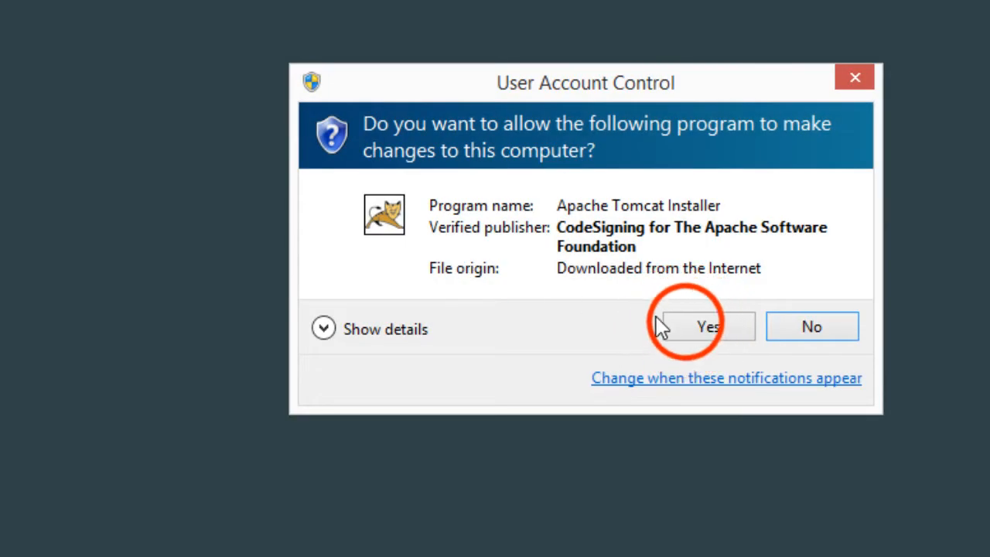
click(704, 325)
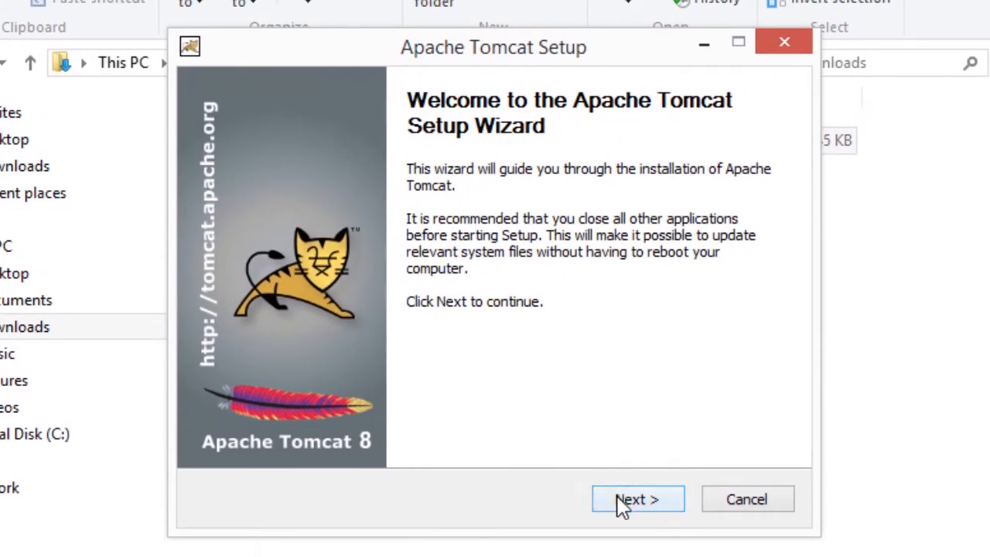
click(637, 498)
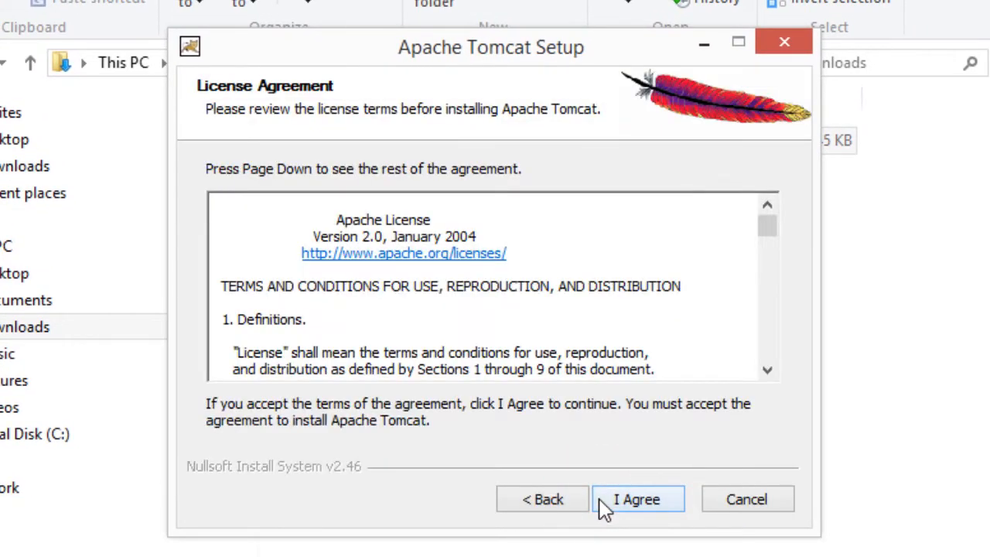
click(637, 498)
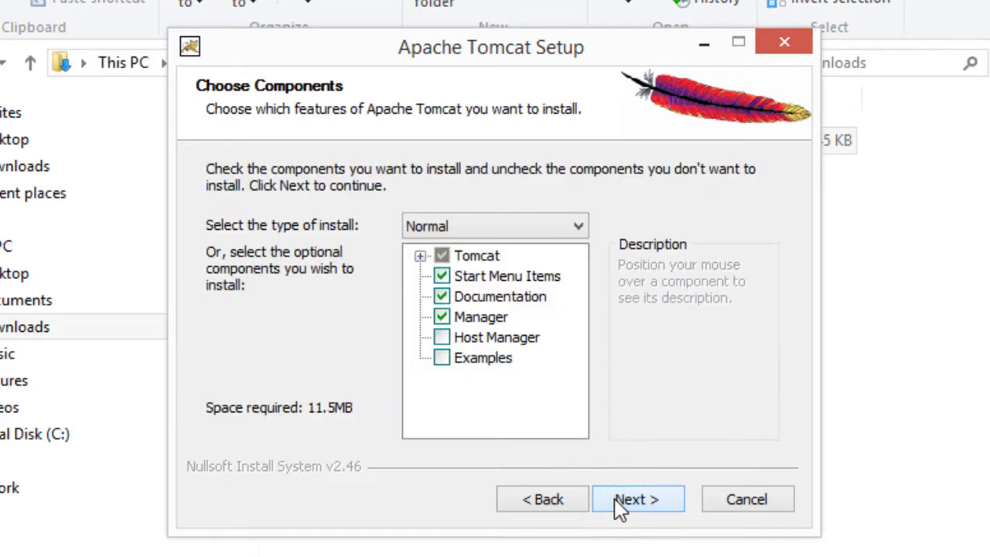
Step: Choose the Full install type, review Core, Service Startup and Native components, and continue
click(495, 226)
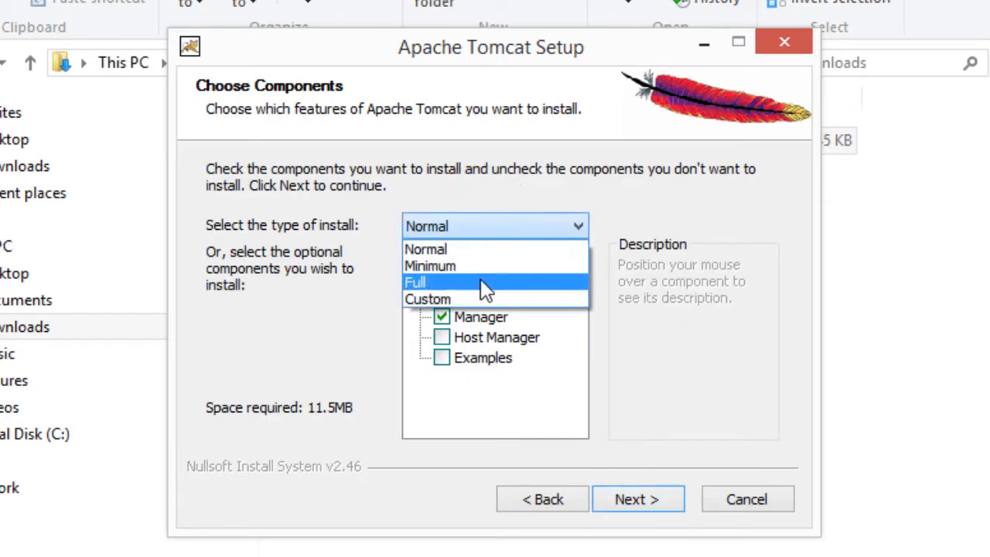
click(414, 282)
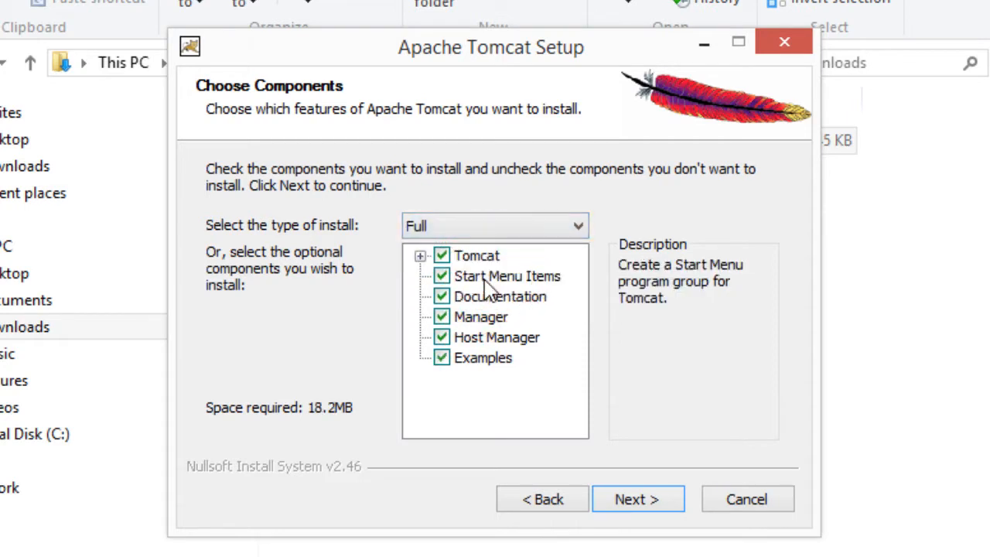
mouse_move(433, 269)
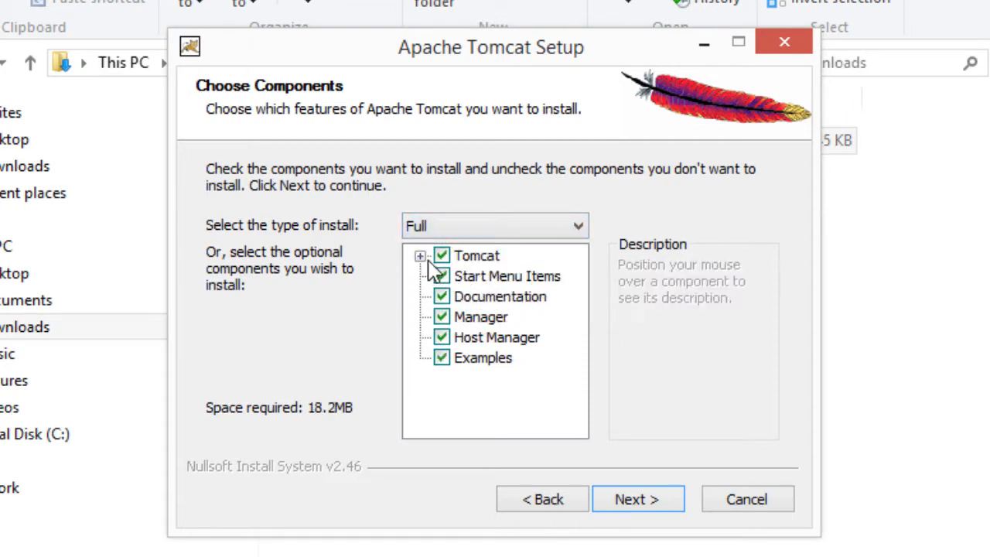
click(419, 255)
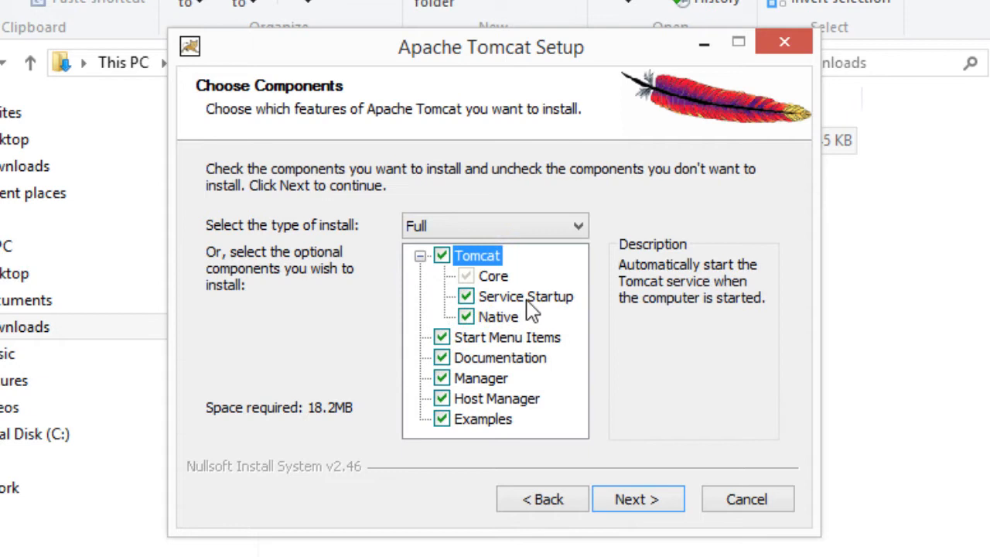
mouse_move(579, 308)
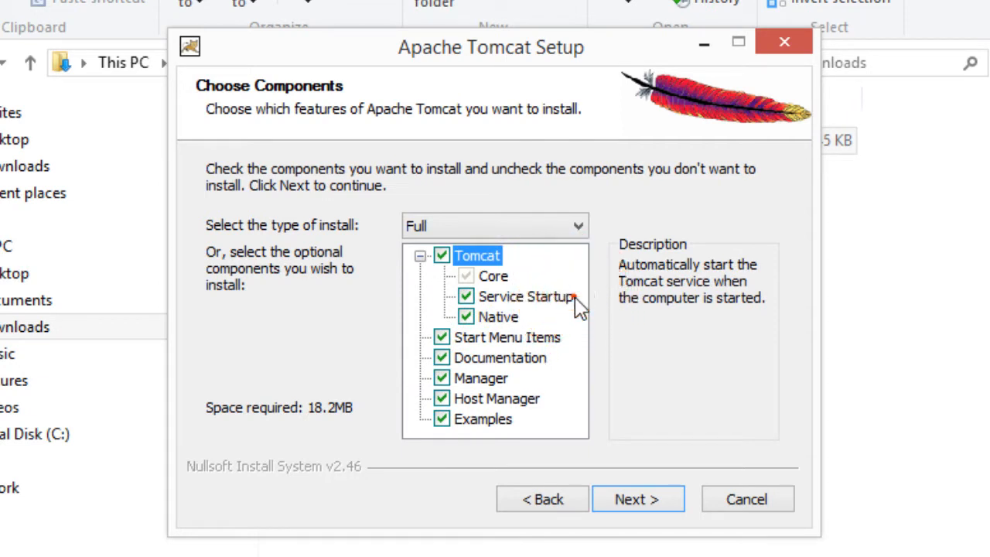
click(526, 297)
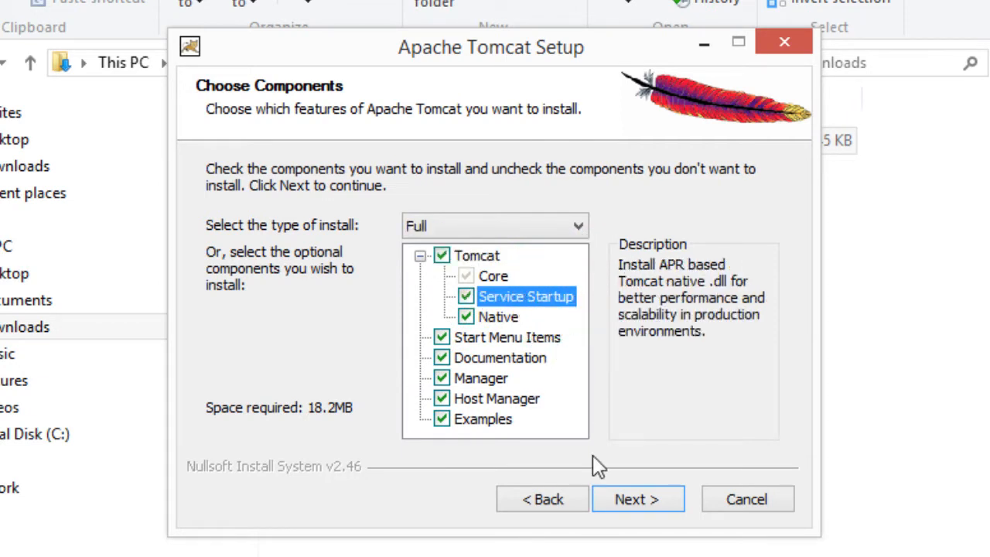
click(637, 498)
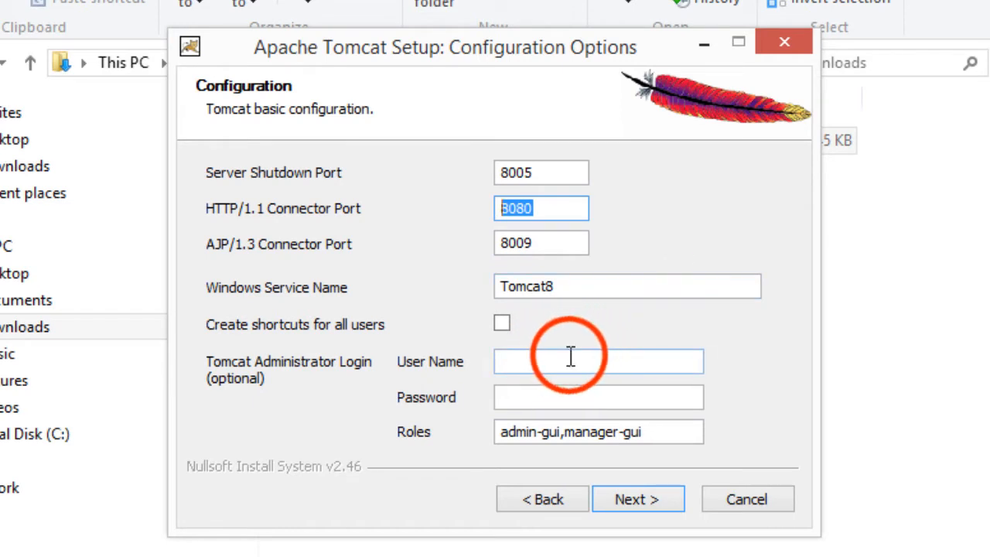
Step: Keep ports 8005, 8080, 8009 and name Tomcat8, enter administrator 'admin' with a password, and continue
click(597, 362)
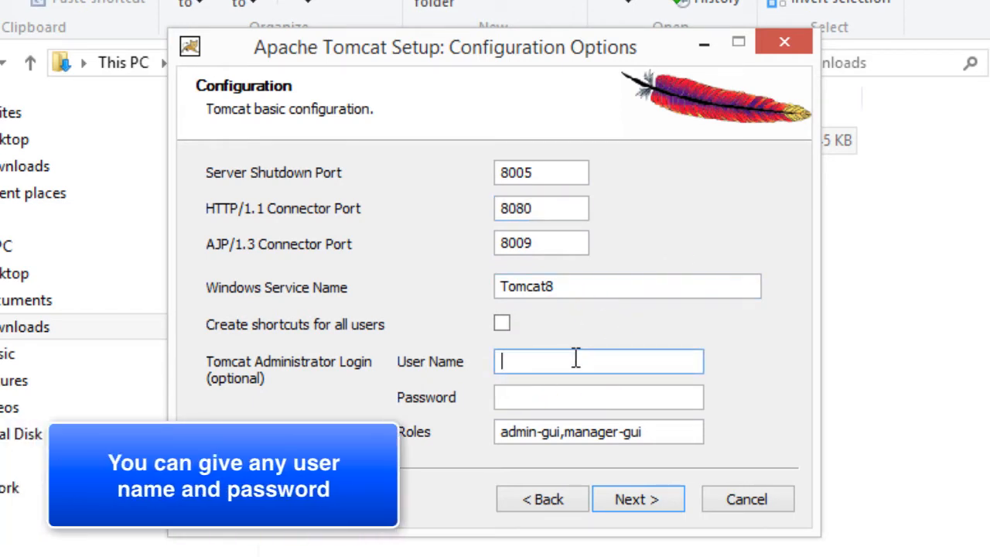
text(admin)
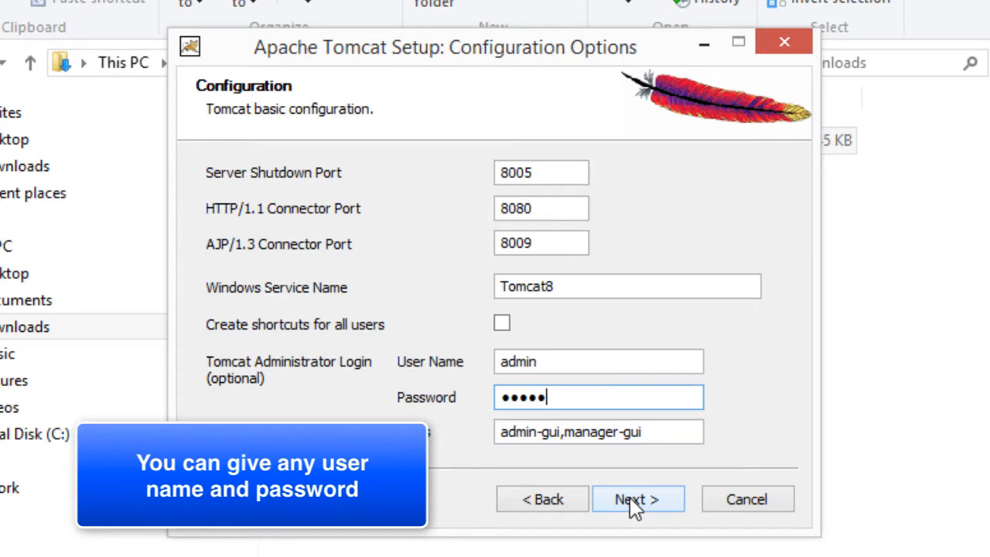
click(637, 498)
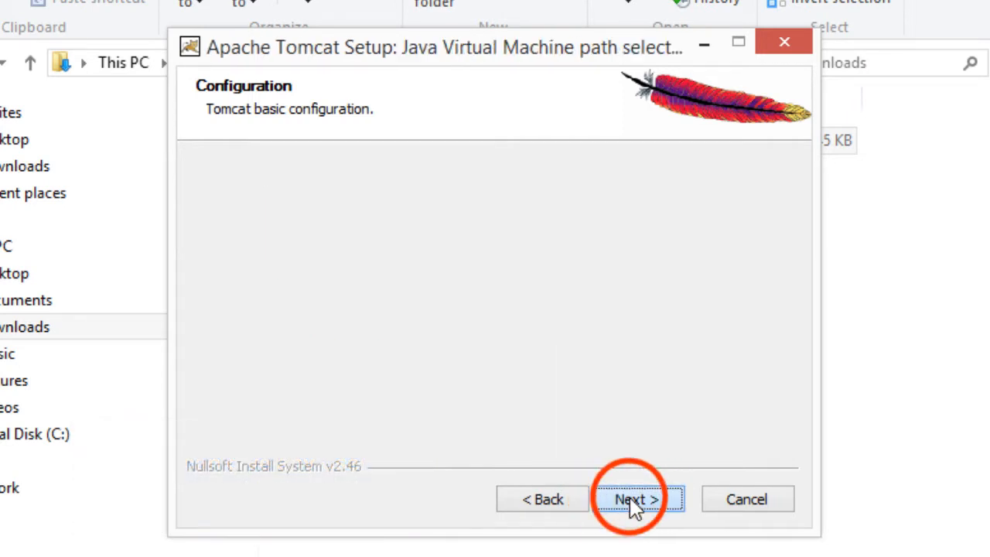
Step: Accept the detected Java runtime path and install into the default Tomcat 8.0 folder
click(635, 498)
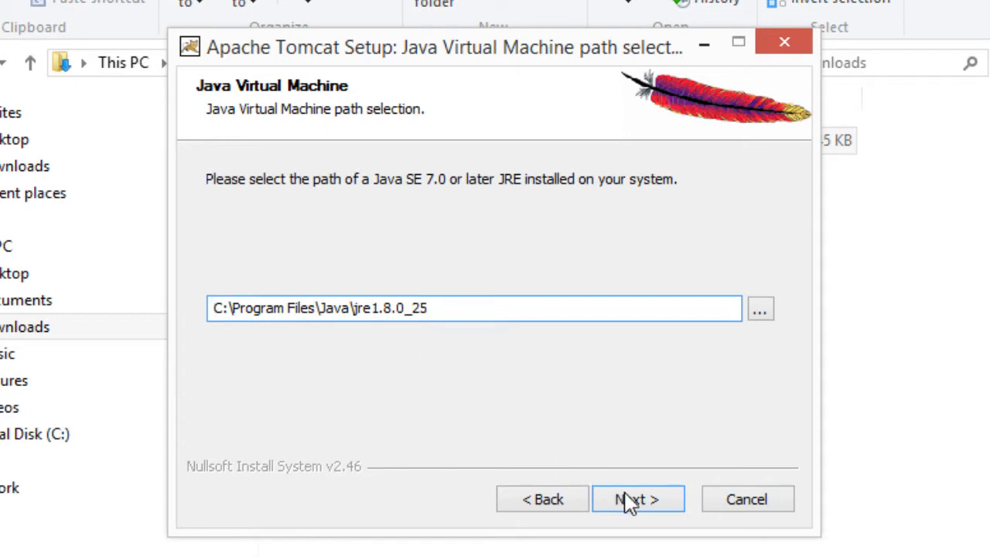
click(637, 497)
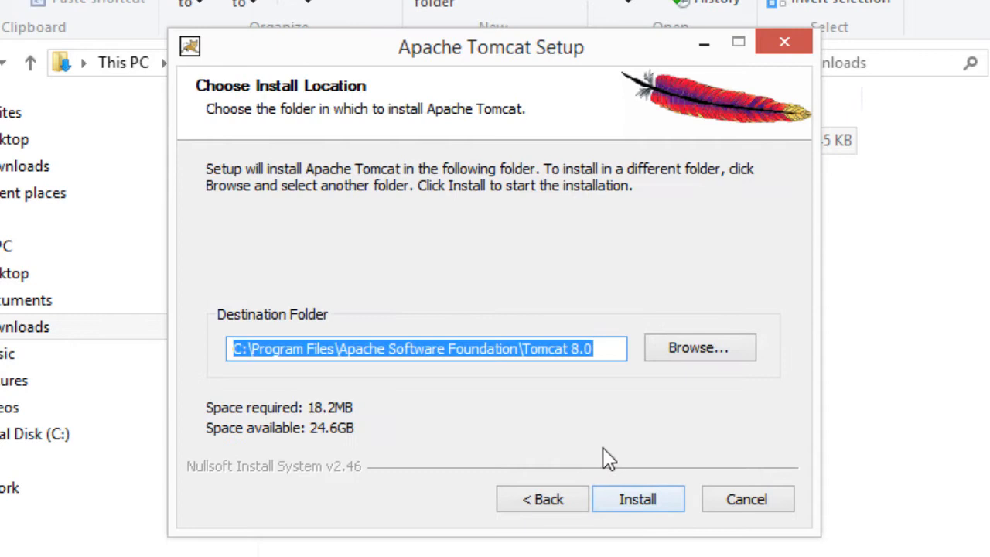
mouse_move(452, 359)
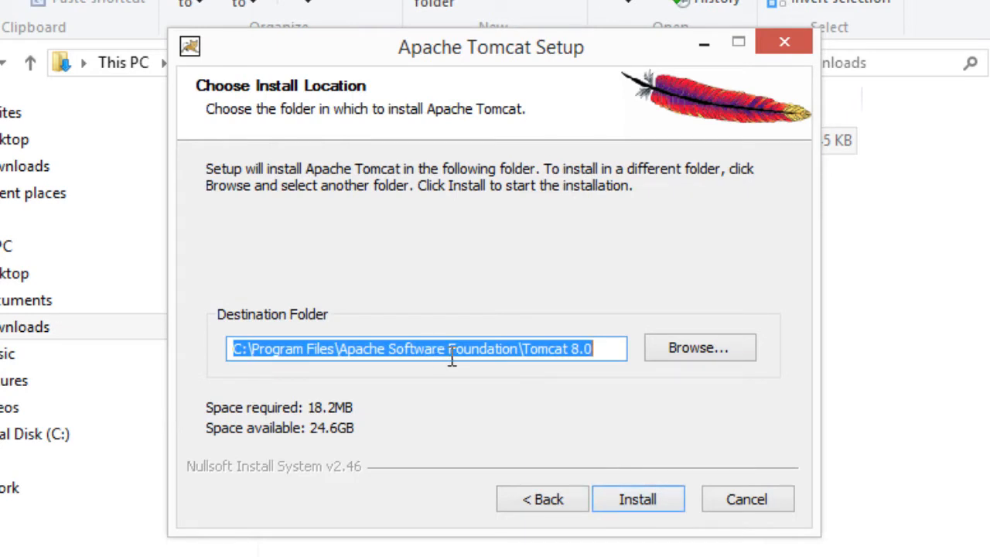
mouse_move(458, 414)
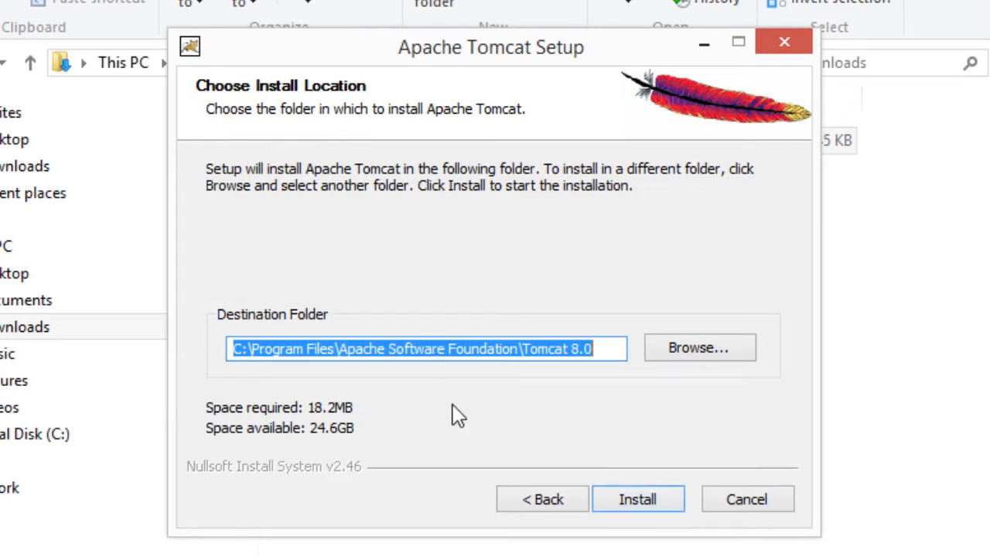
mouse_move(518, 383)
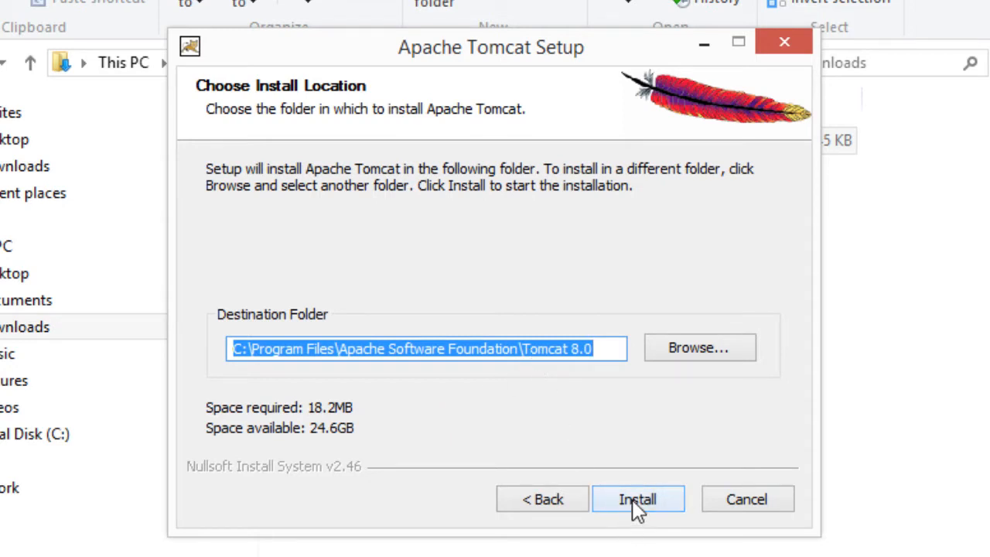
click(637, 498)
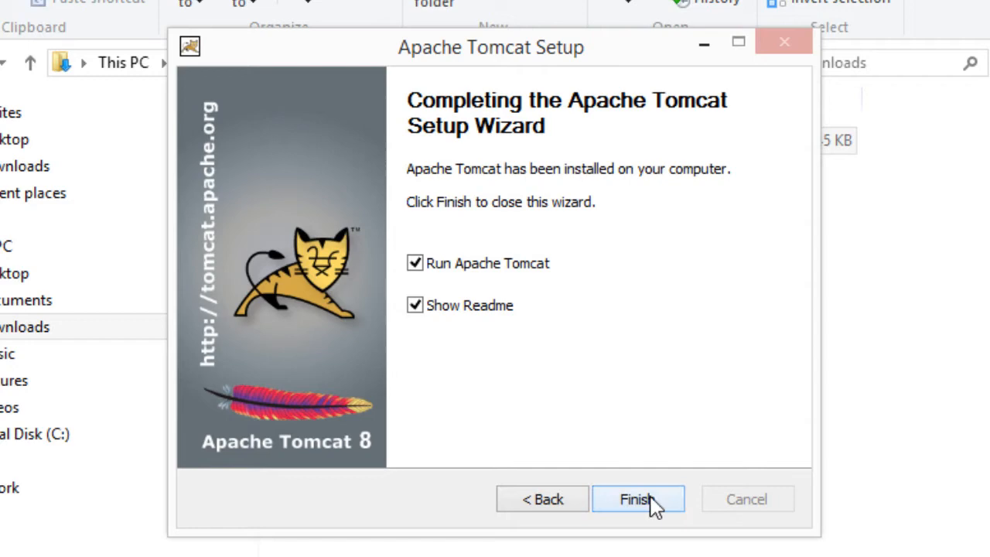
Step: Finish setup with Show Readme unchecked and Run Apache Tomcat checked so Tomcat8 starts
click(415, 304)
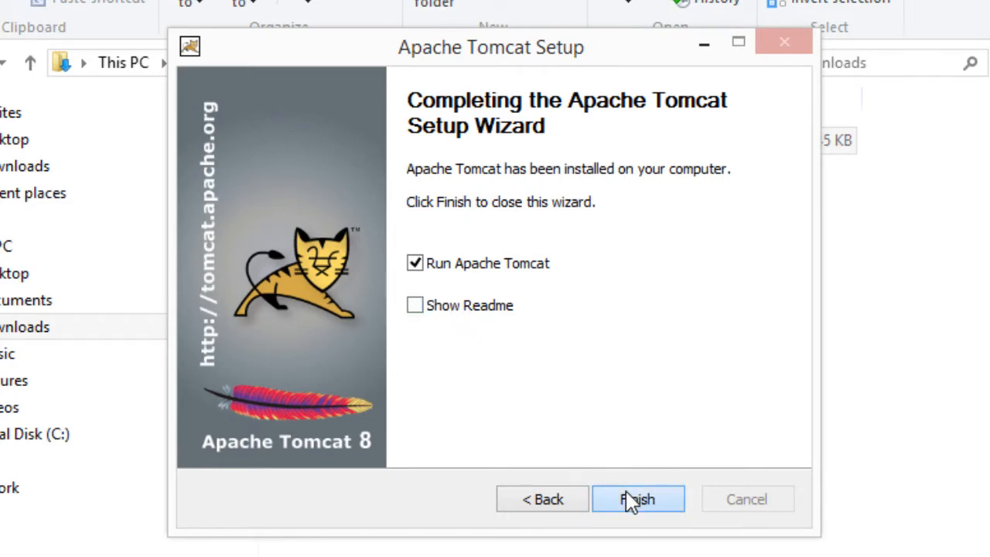
click(637, 498)
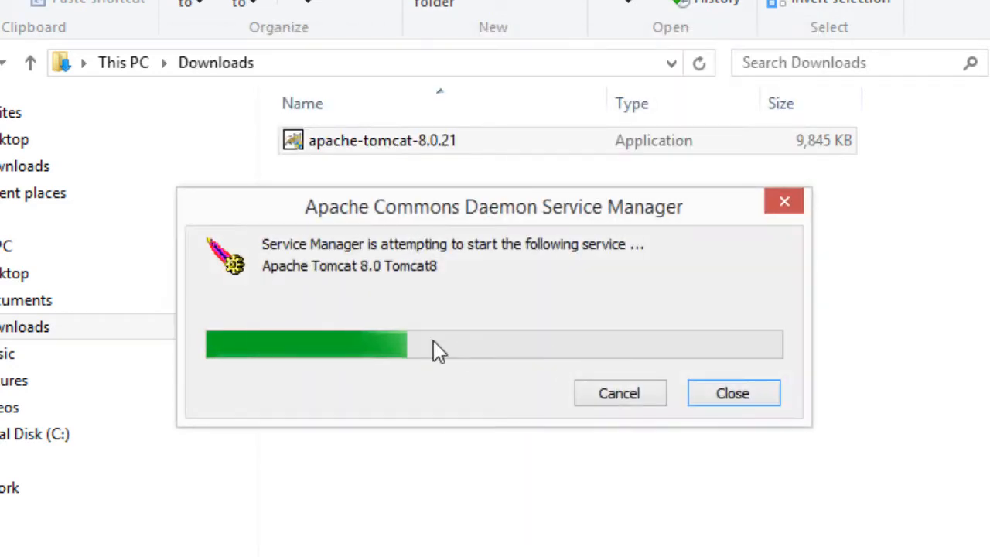
click(731, 393)
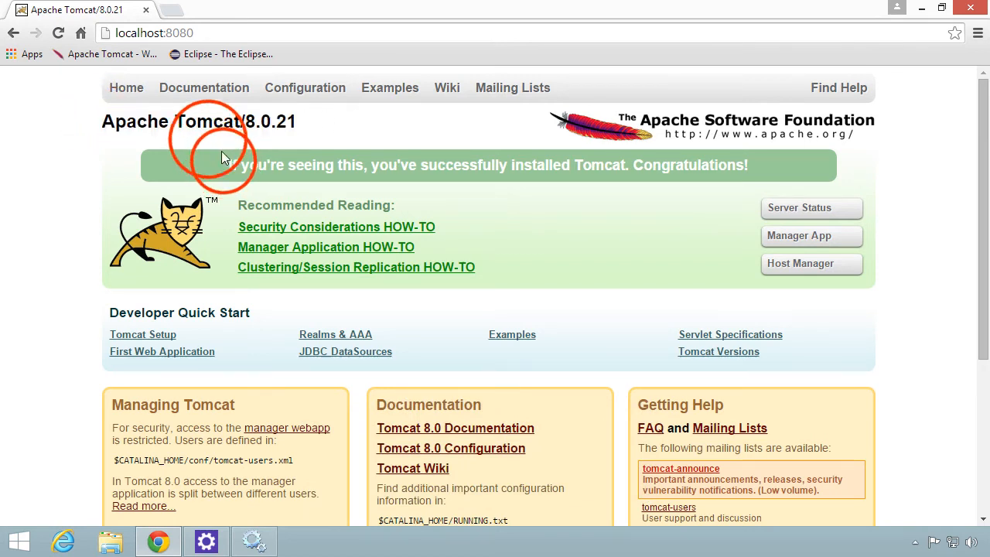
Step: Highlight the 'successfully installed Tomcat' message on the localhost:8080 page
drag(227, 164, 508, 164)
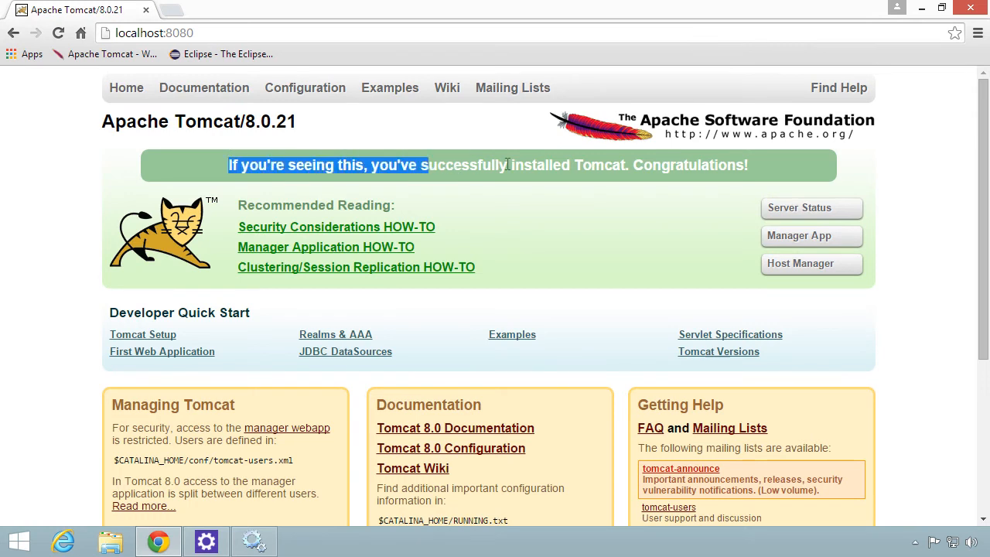
drag(425, 164, 755, 164)
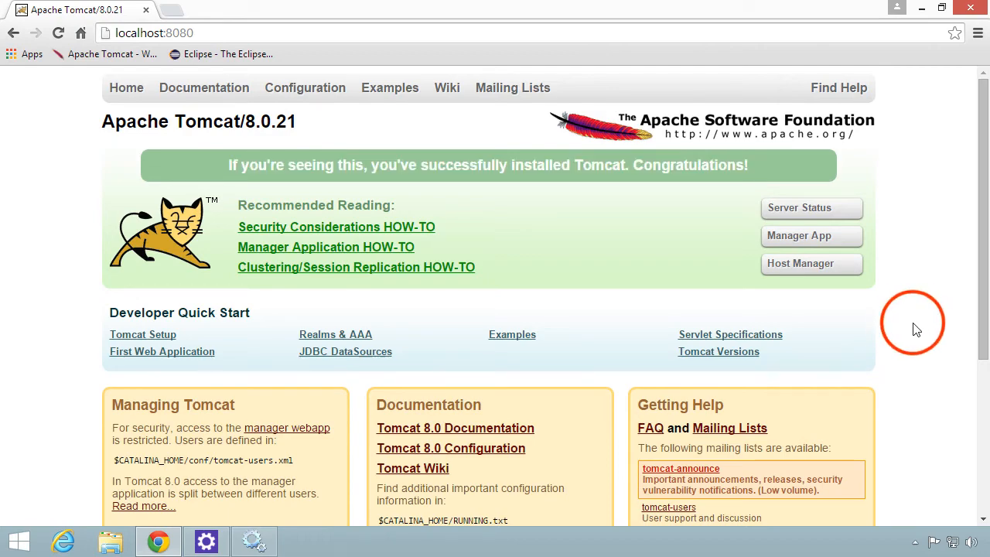
click(884, 535)
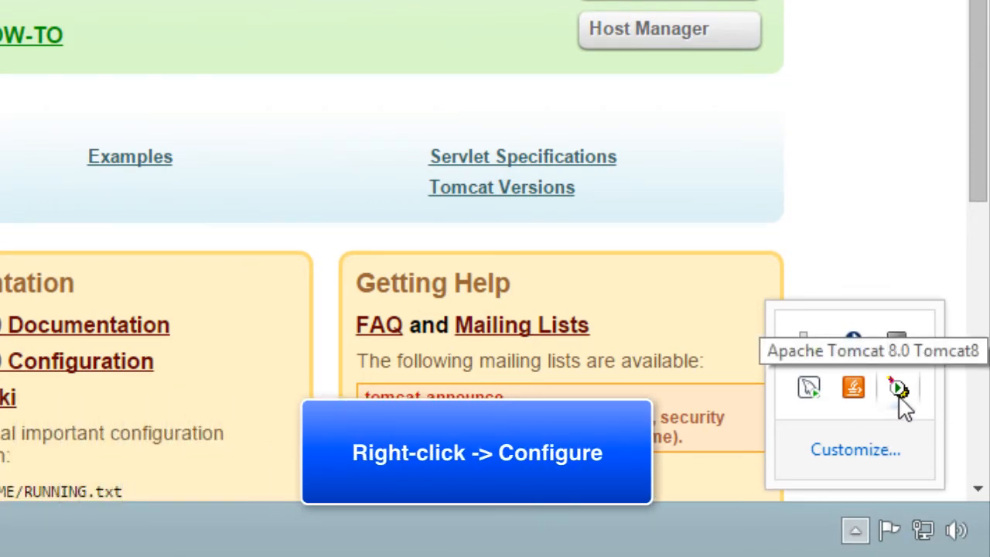
mouse_move(903, 405)
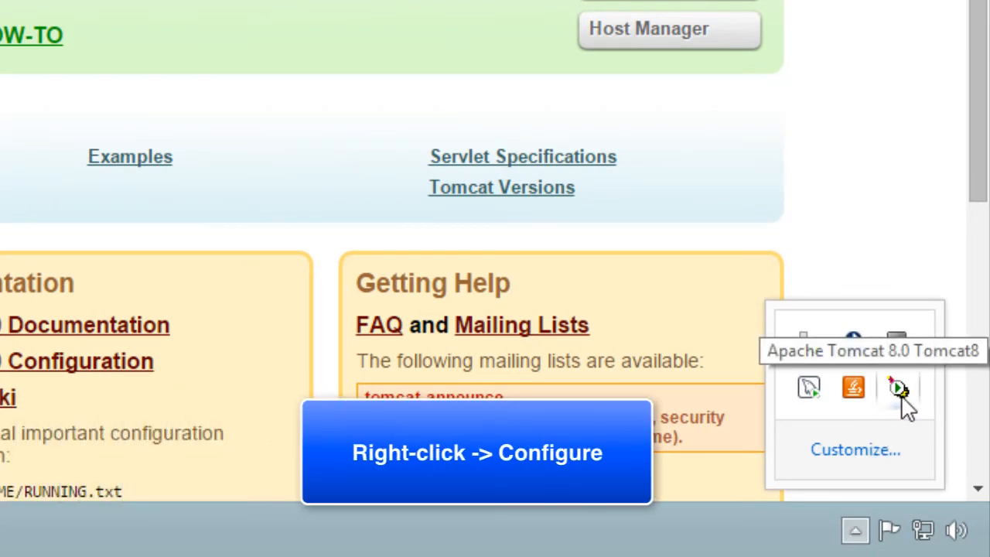
right_click(896, 390)
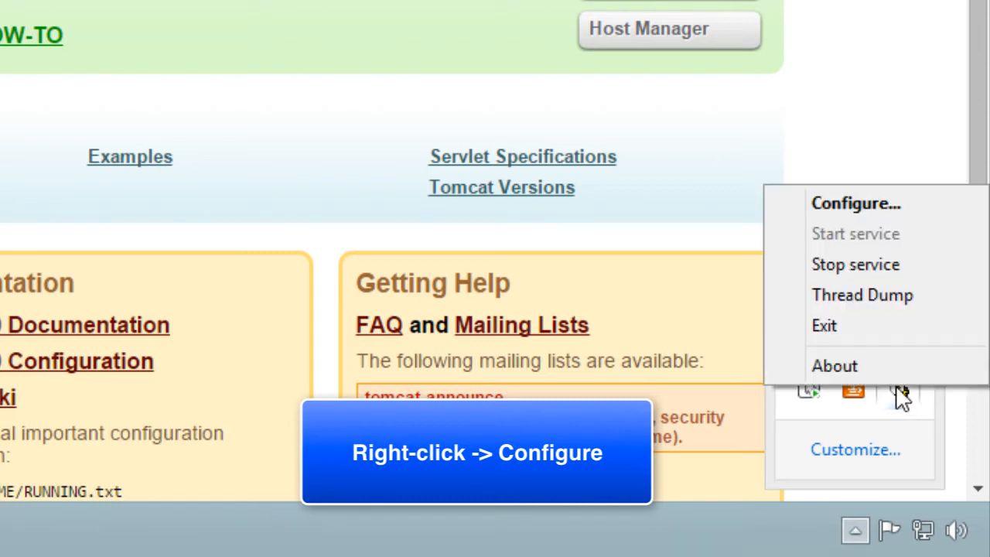
mouse_move(851, 214)
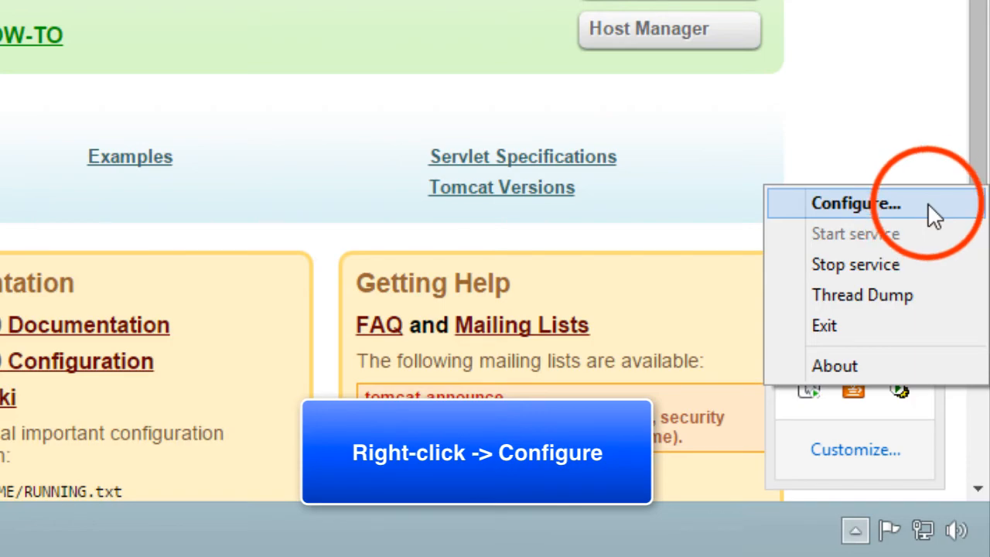
click(855, 204)
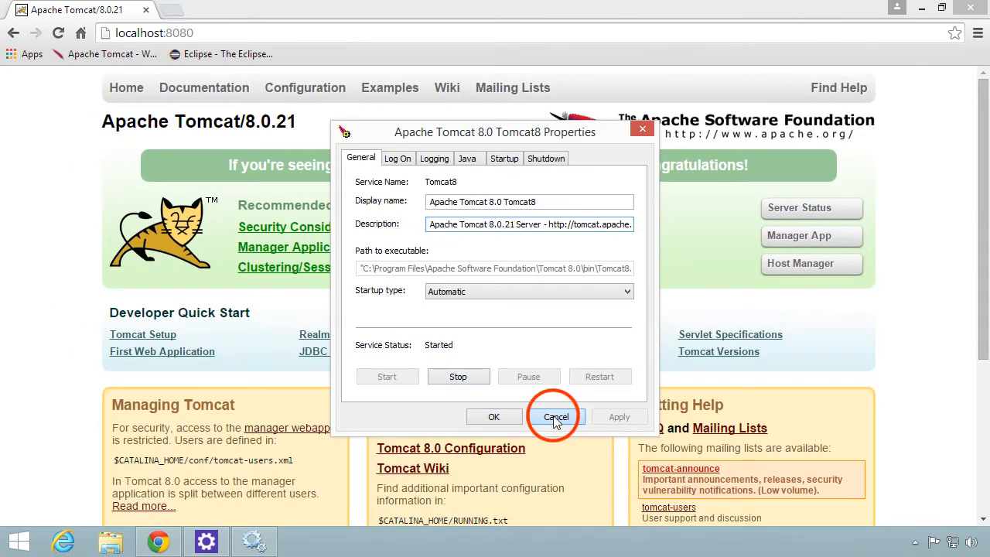
click(555, 416)
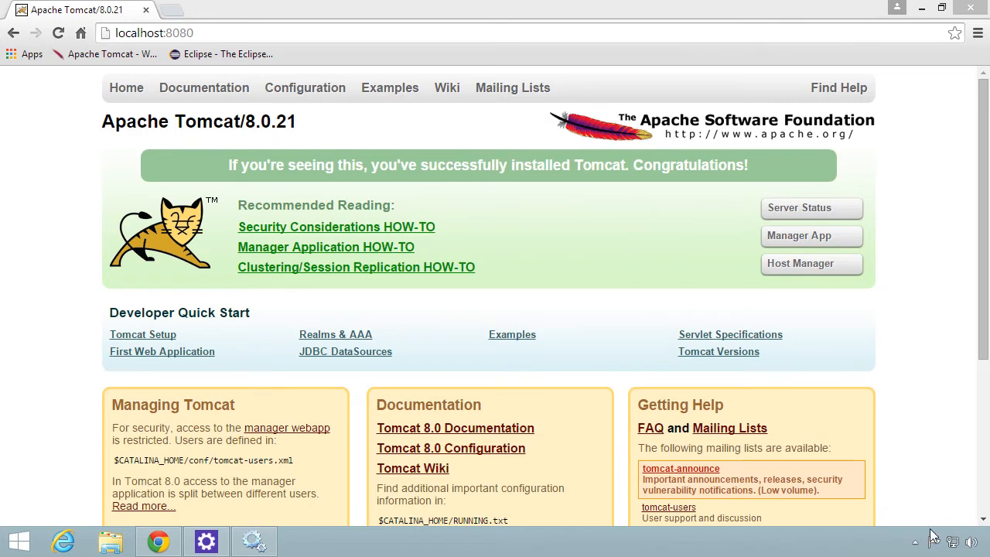
mouse_move(390, 520)
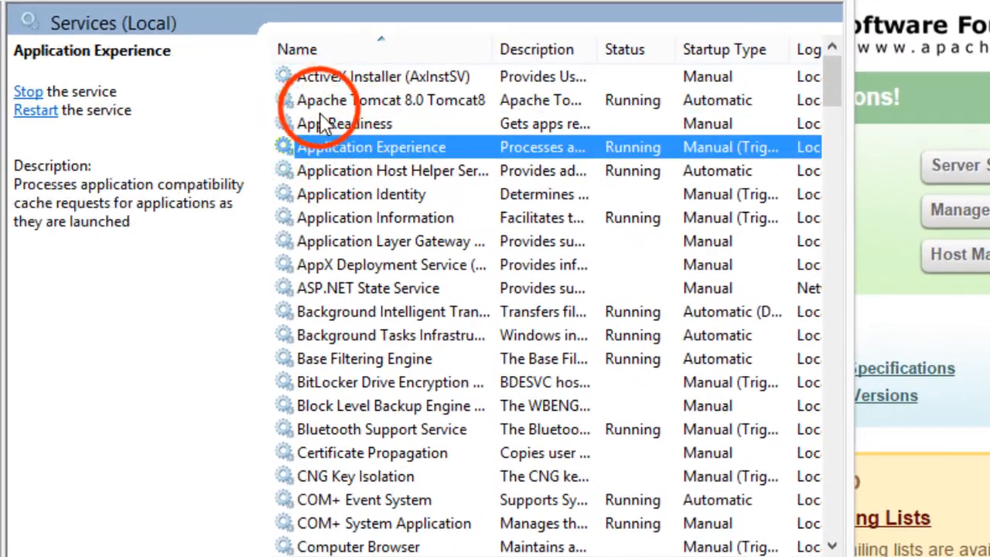
Step: Stop the Apache Tomcat 8.0 Tomcat8 service from its context menu and close Services
click(389, 99)
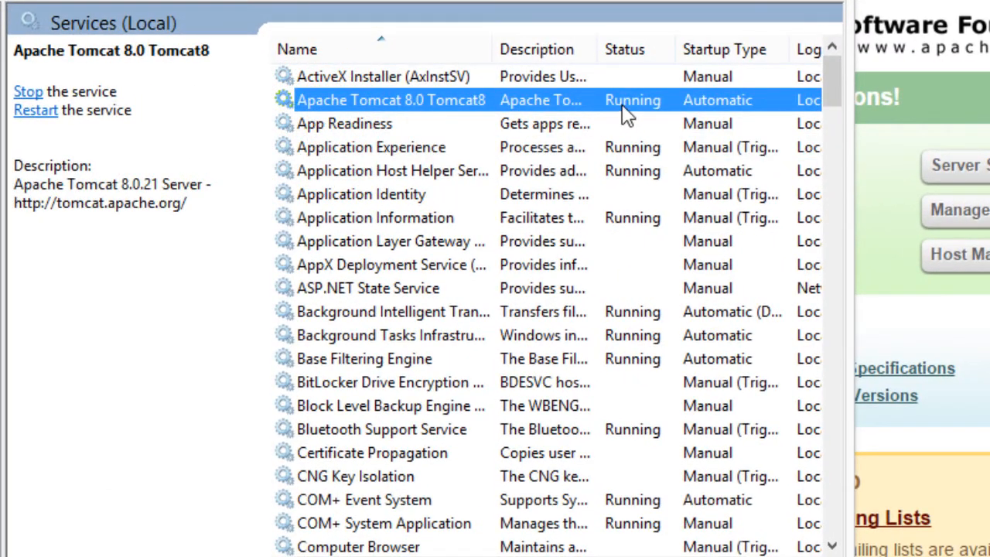
mouse_move(820, 116)
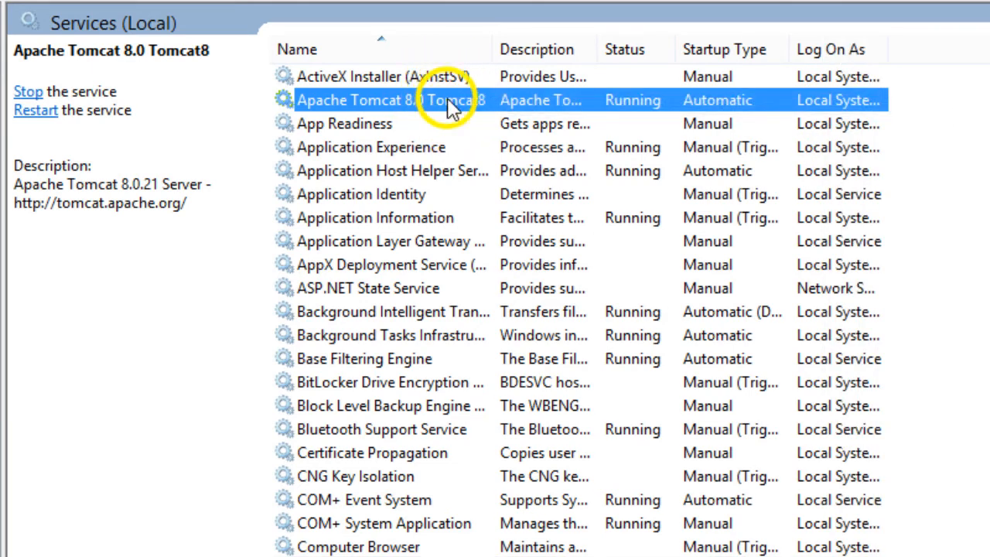
right_click(449, 99)
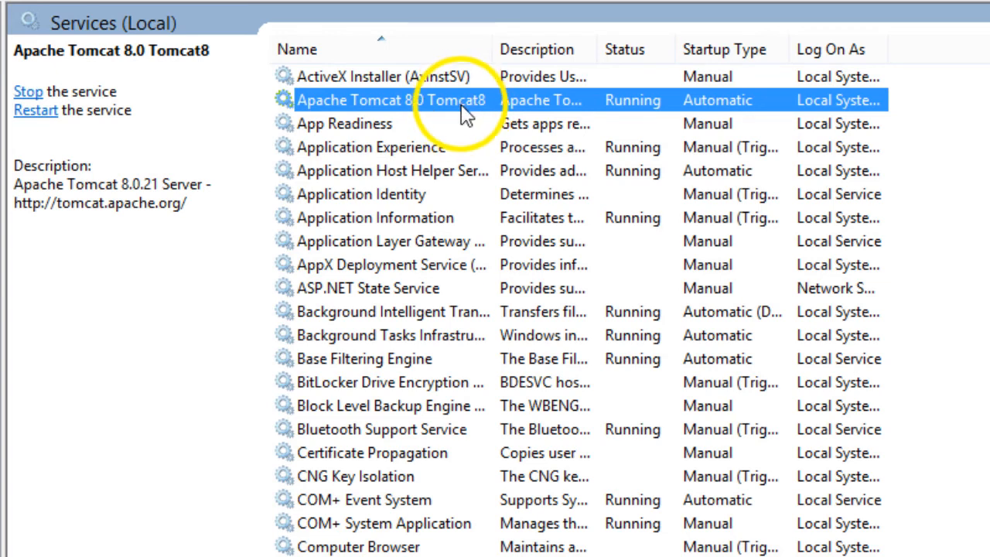
right_click(389, 99)
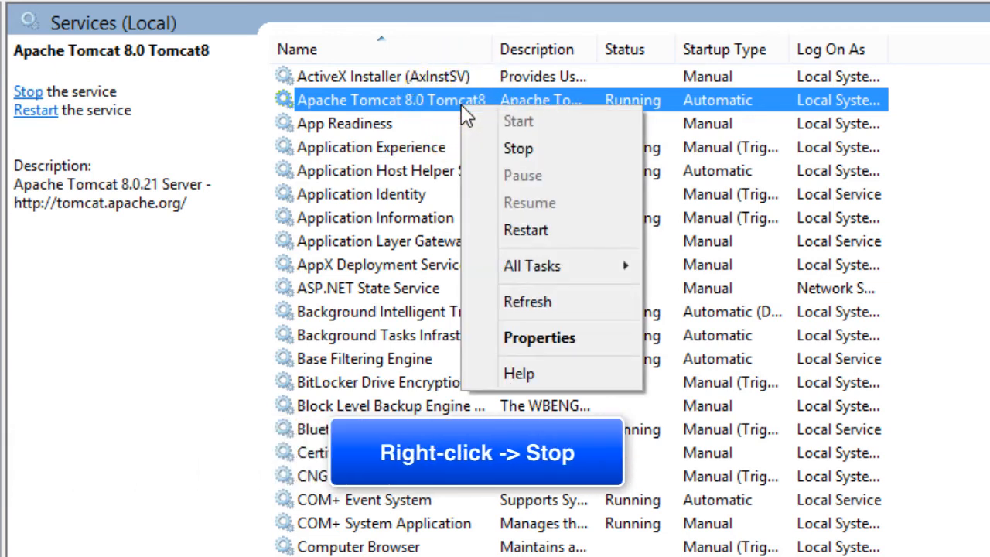
click(518, 148)
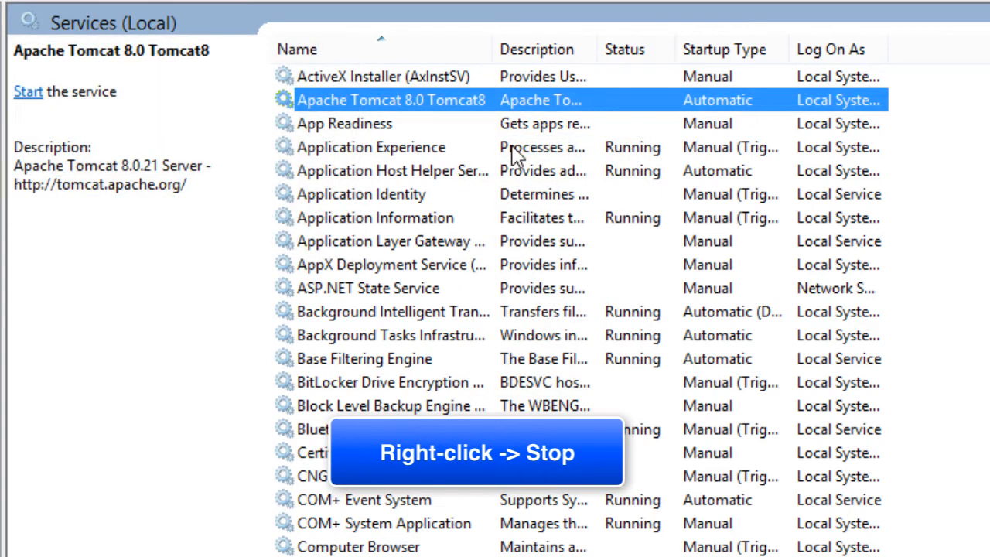
mouse_move(541, 147)
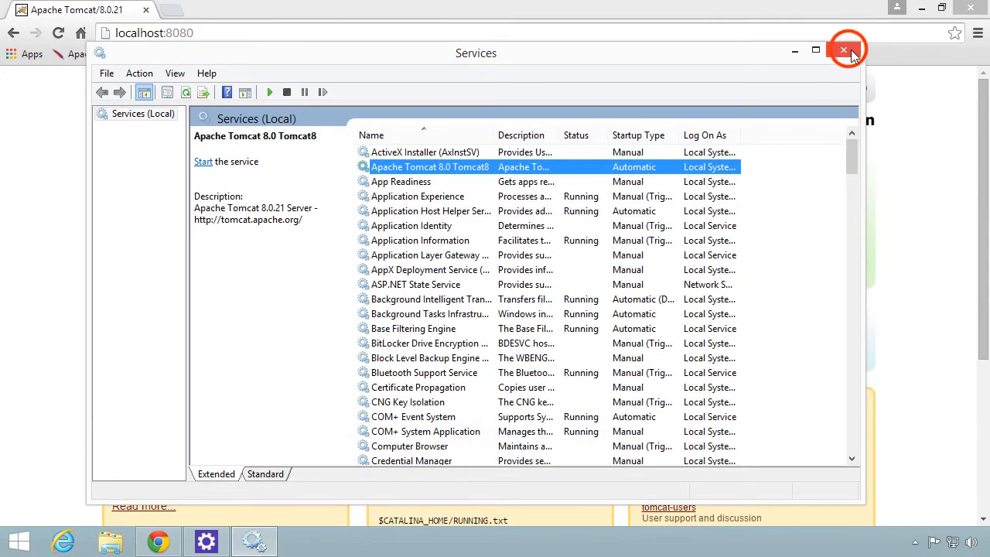
click(842, 50)
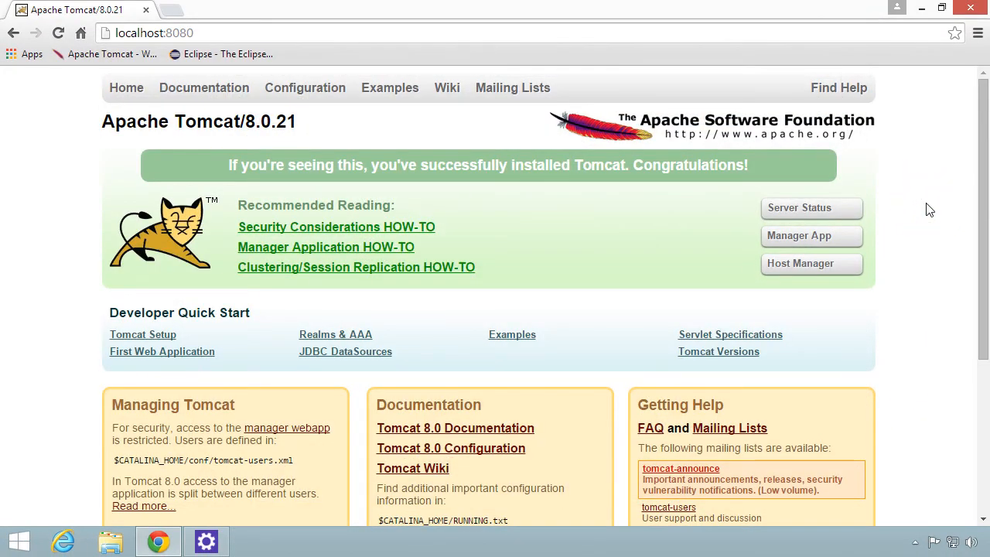